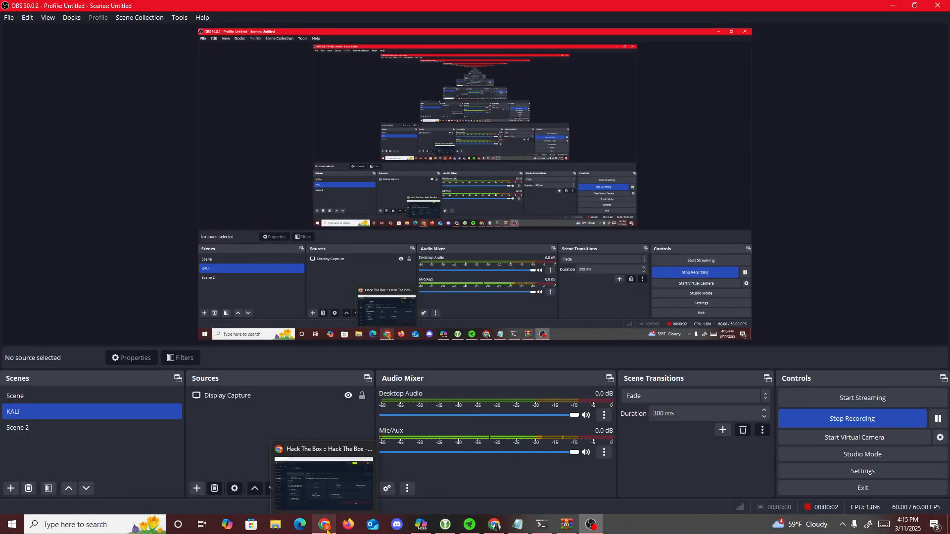
List the rev_spookypass folder, identify pass as a 64-bit ELF with 'file', and launch ./pass.
left_click(324, 524)
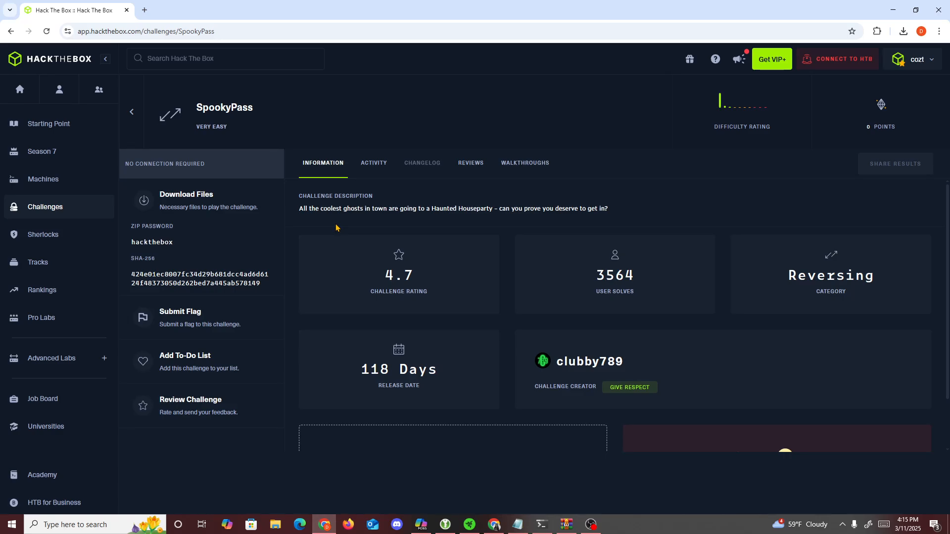
mouse_move(411, 242)
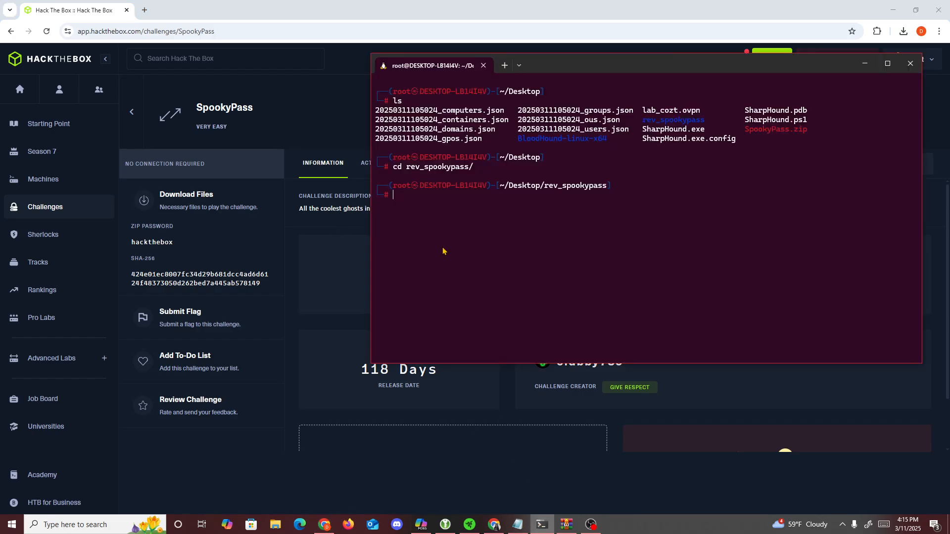
mouse_move(751, 142)
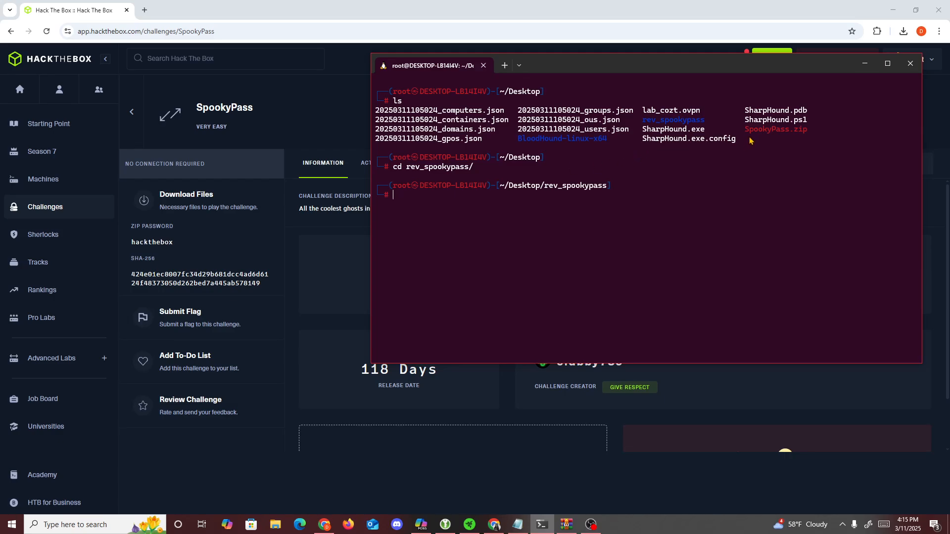
mouse_move(466, 181)
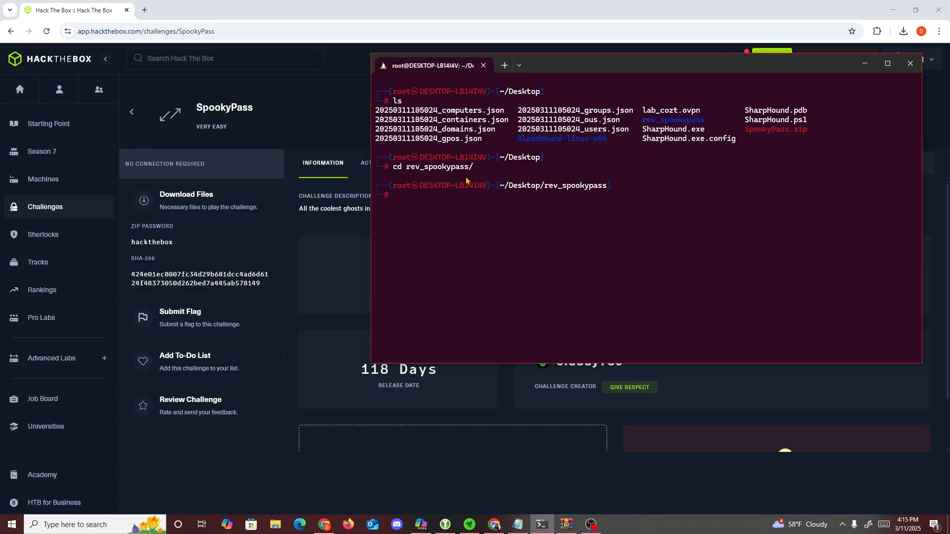
mouse_move(411, 172)
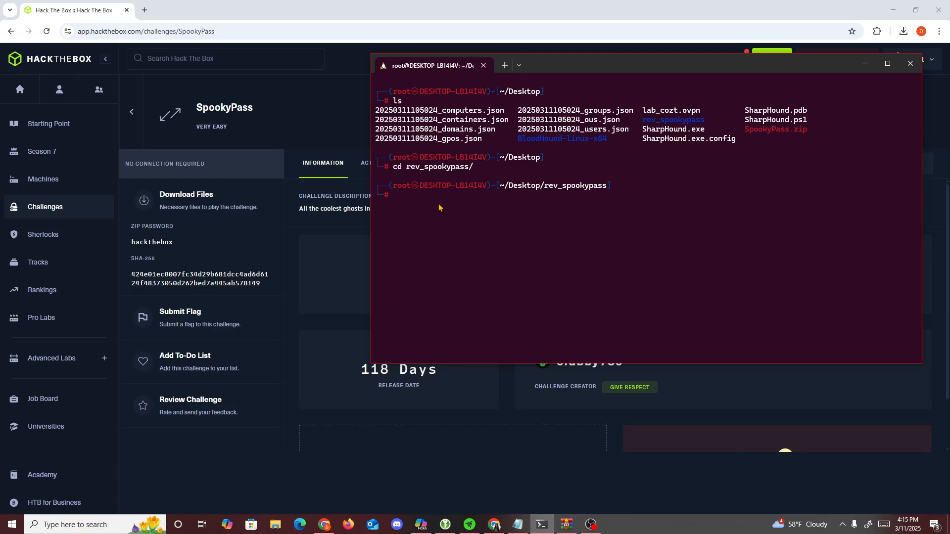
type("ls")
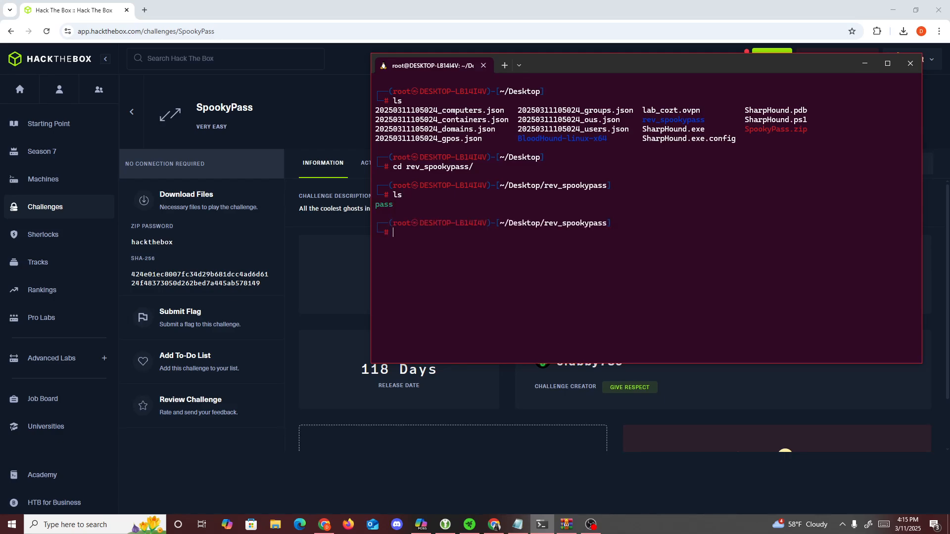
type("file pass")
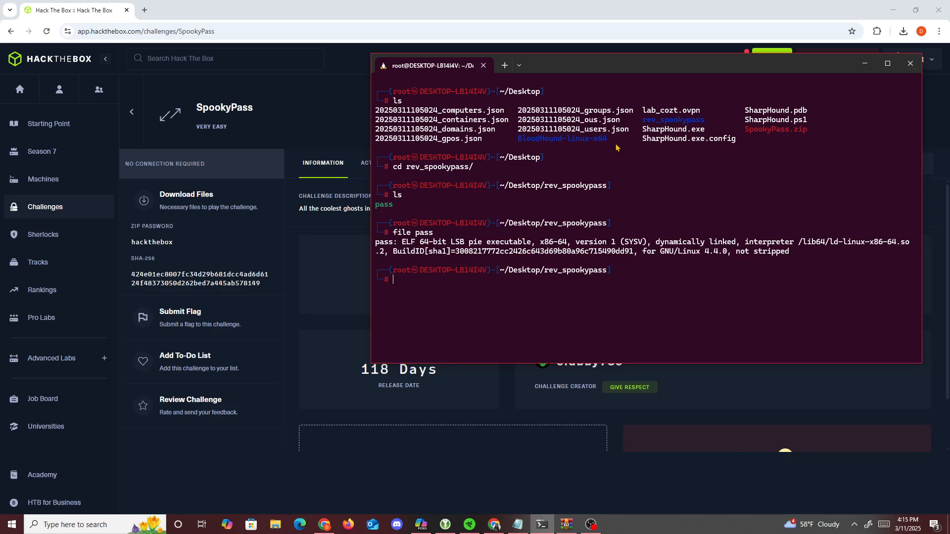
mouse_move(683, 90)
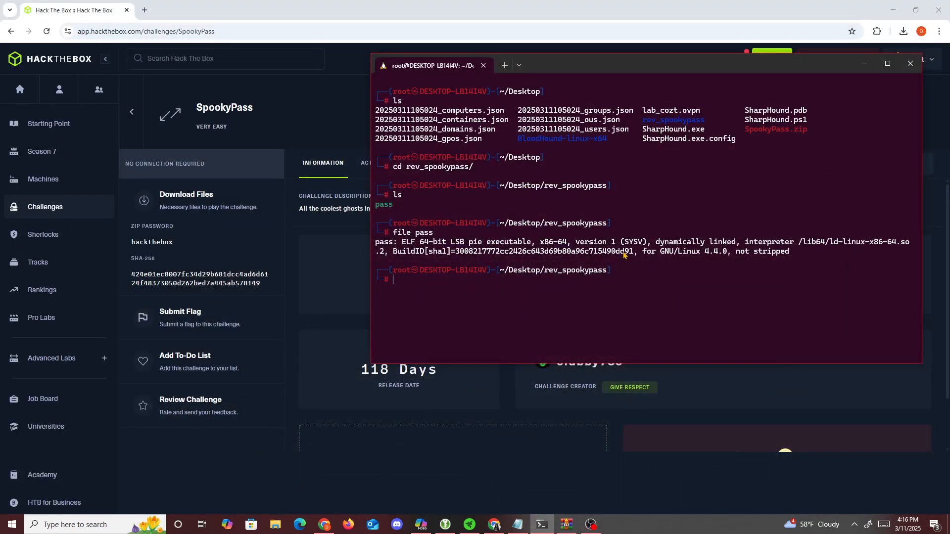
type("./pass")
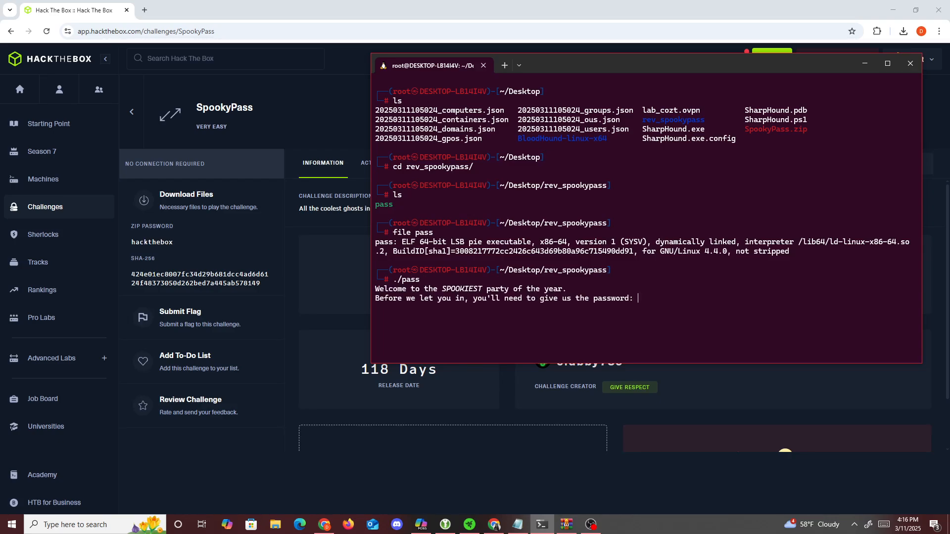
Enter the guess 'aaaaa', see it rejected, then dump printable text with 'strings pass'.
type("aaaaa")
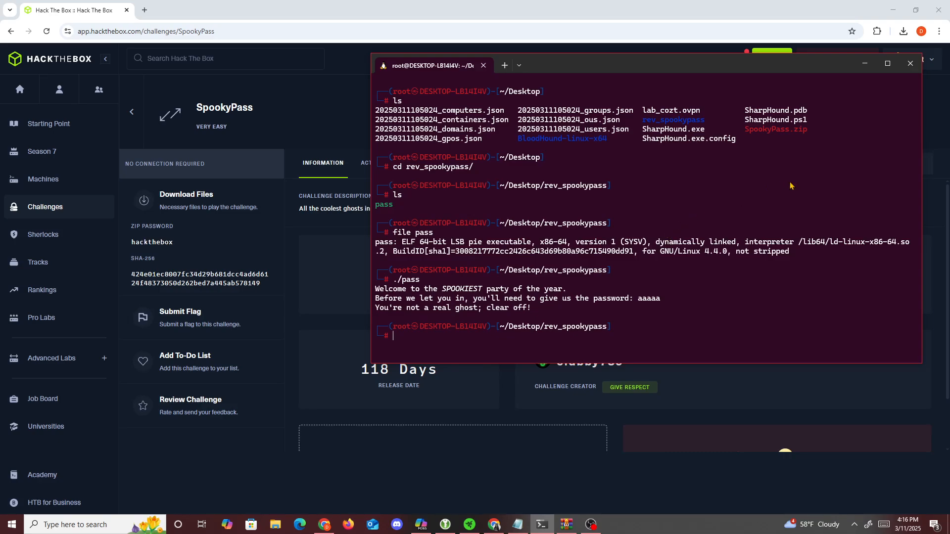
type("strings")
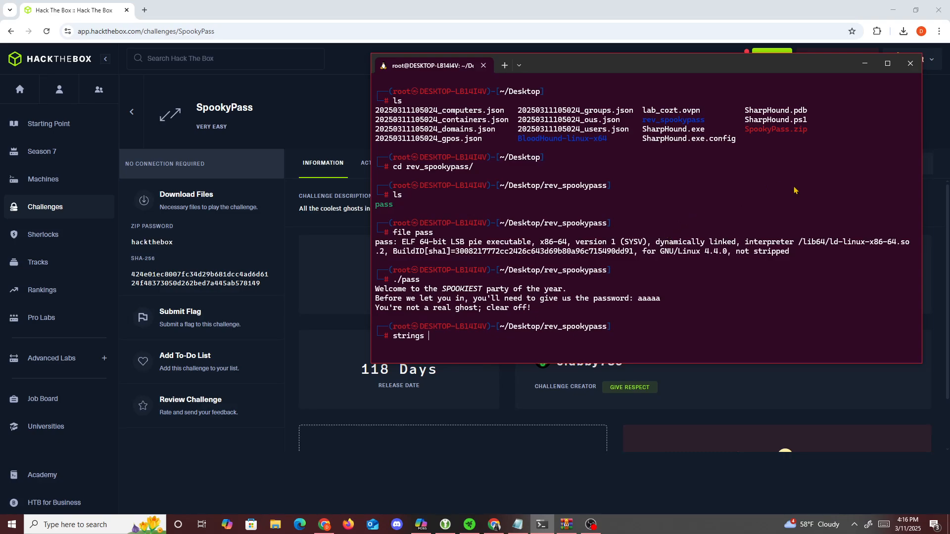
type("pa")
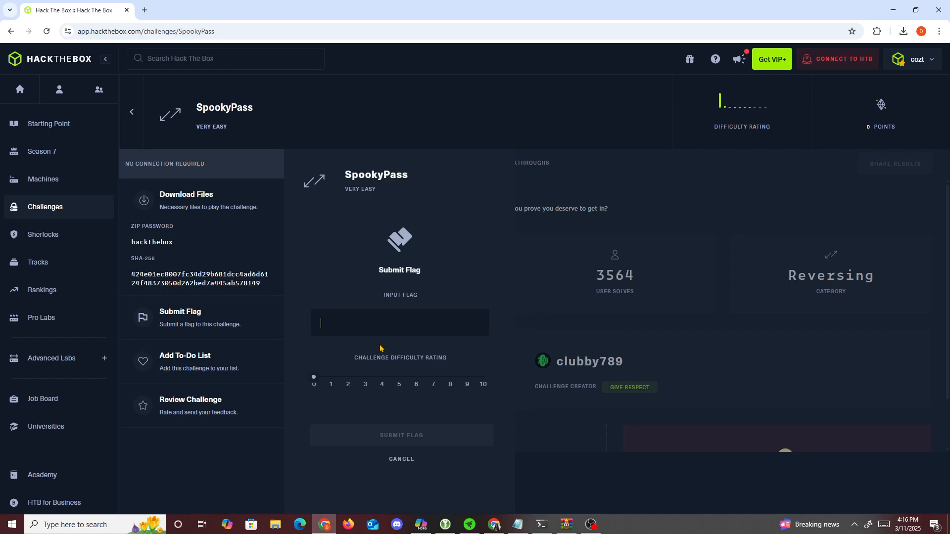
type("HTB{un0bfu5c4t3d_5tr1ng5}")
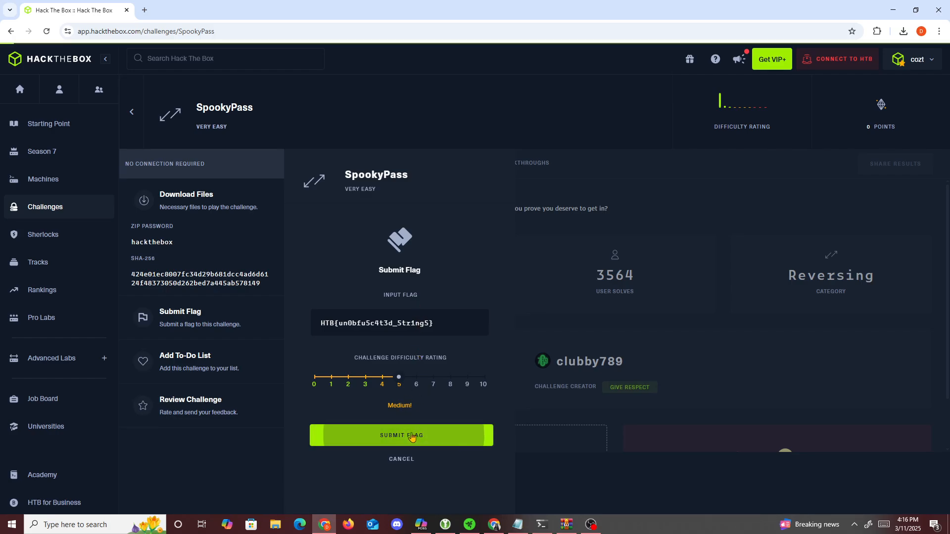
left_click(400, 435)
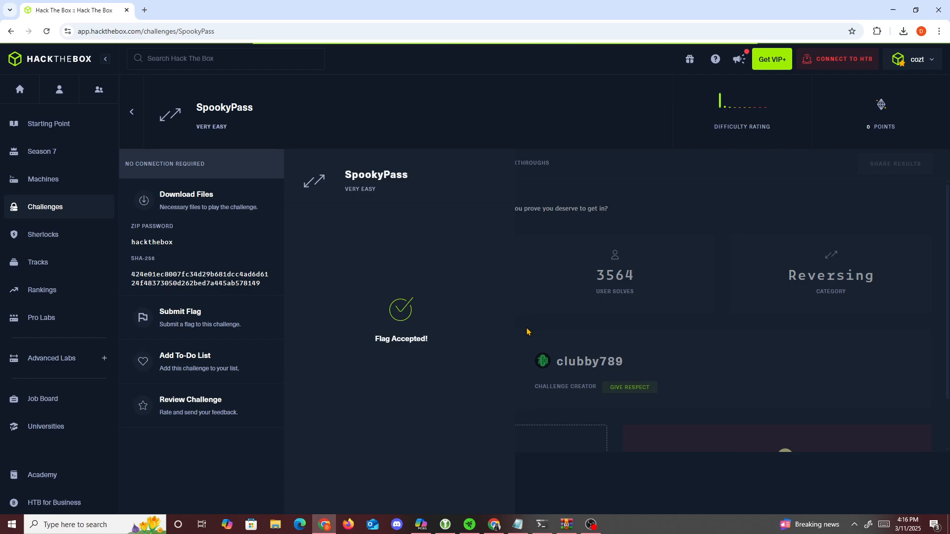